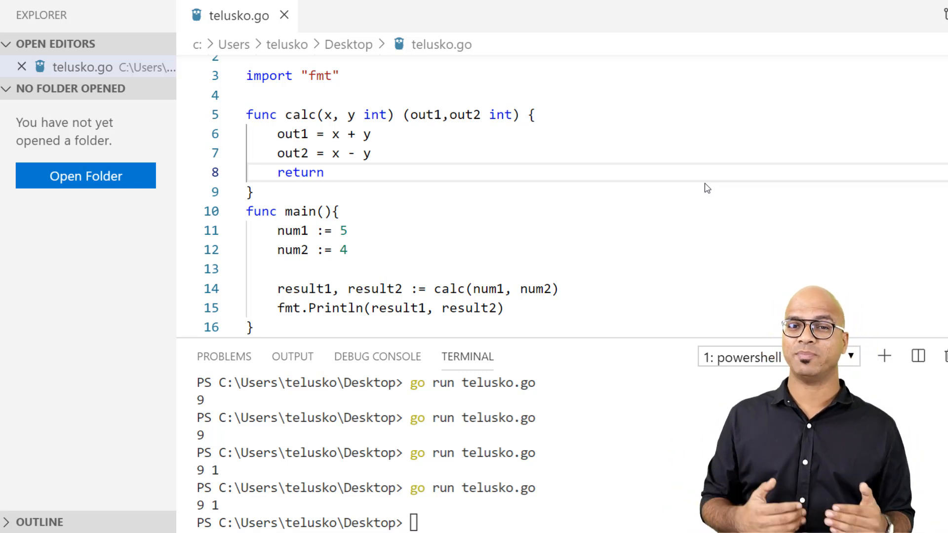
mouse_move(313, 155)
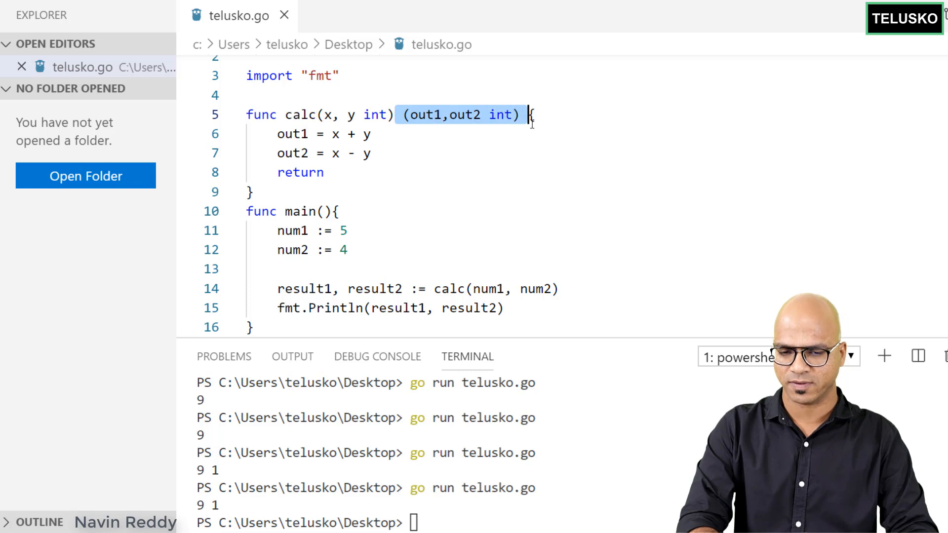
Step: Turn calc into a parameterless demo function with no return values and an empty body
key("Backspace")
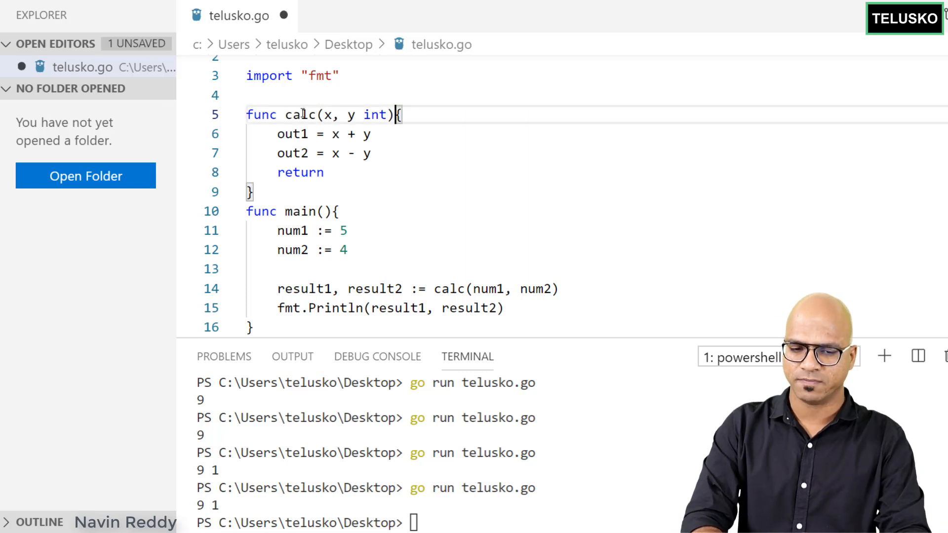
type("demo")
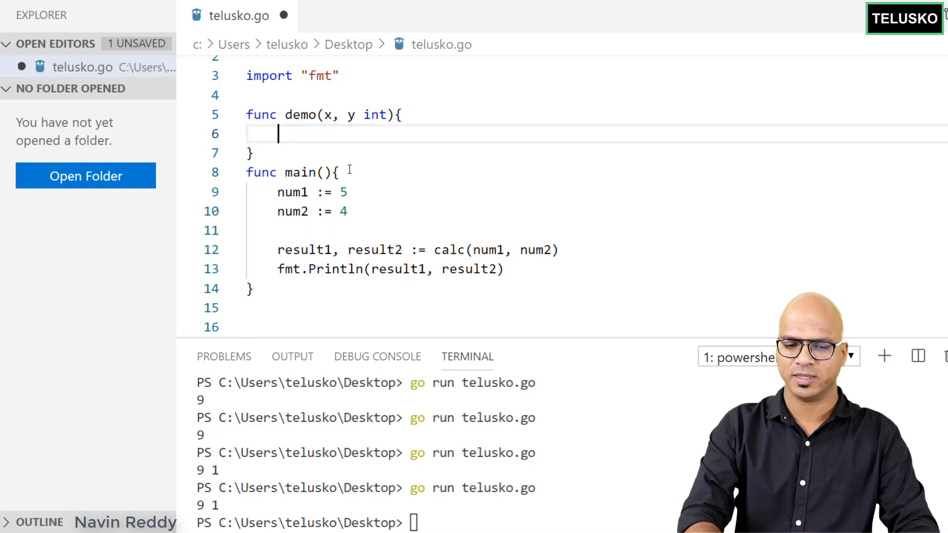
key("ctrl+s")
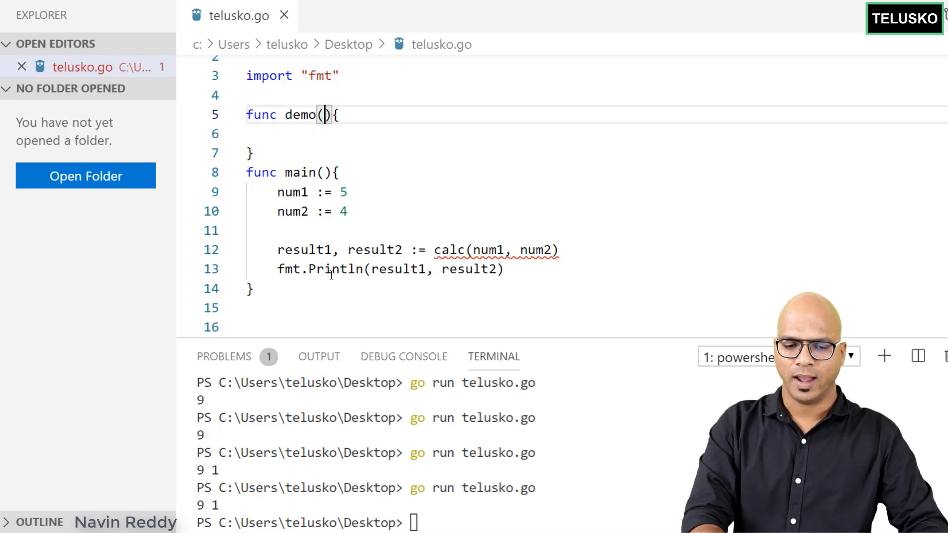
Step: Remove main's old statements, leaving only an empty fmt.Println() call
left_click_drag(277, 193, 505, 269)
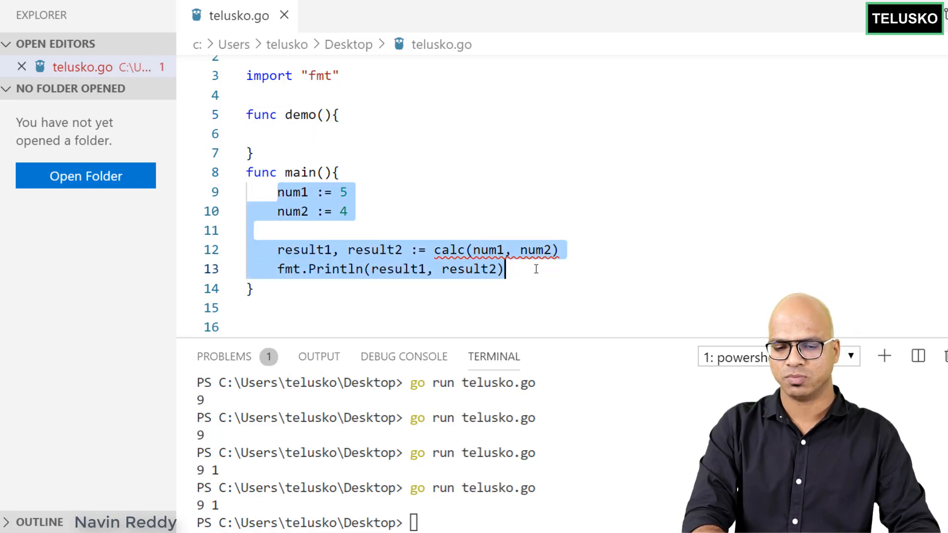
key("Delete")
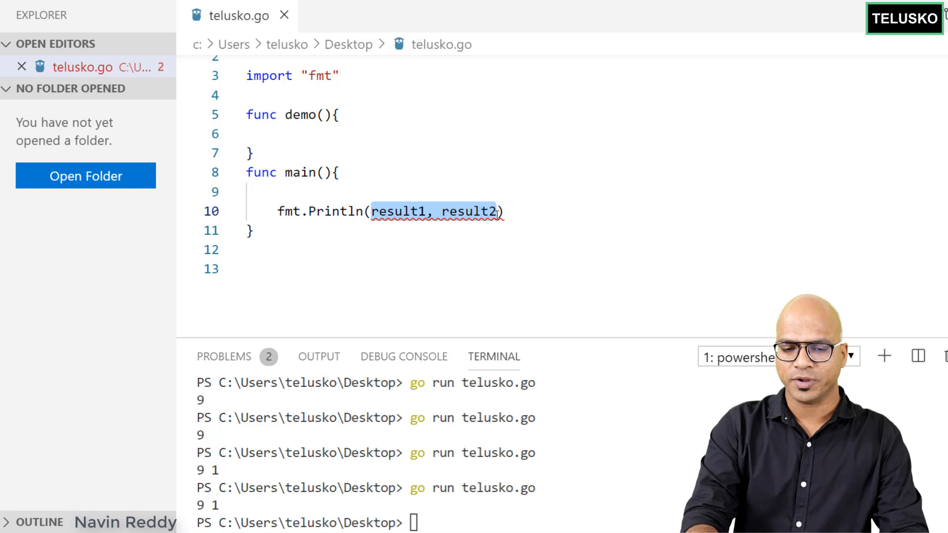
key("Delete")
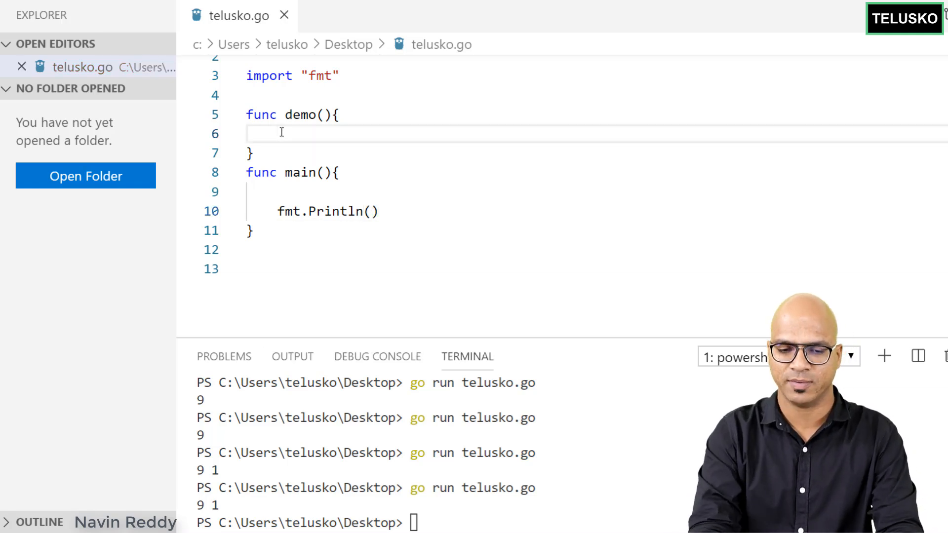
Step: Have demo declare var a = 9 and print it with fmt.Println(a)
type("var a")
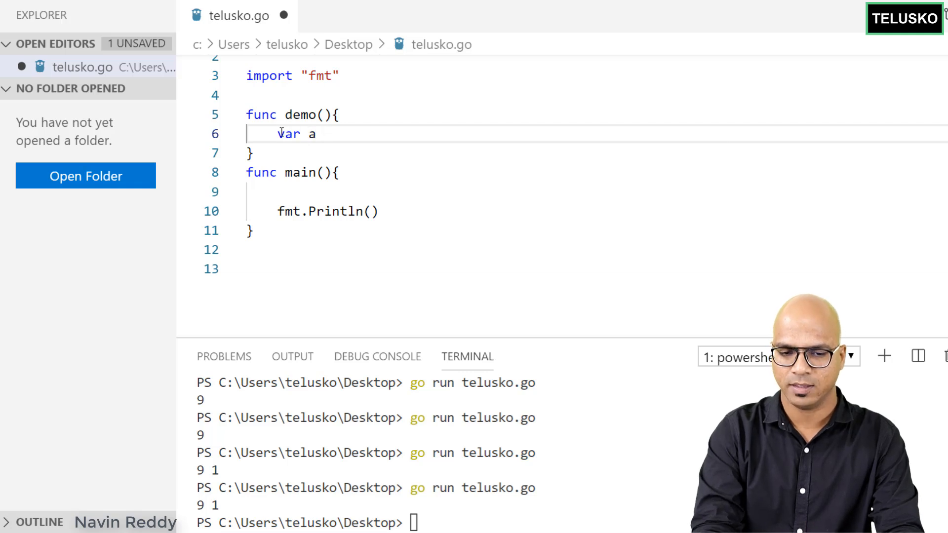
type("= 9")
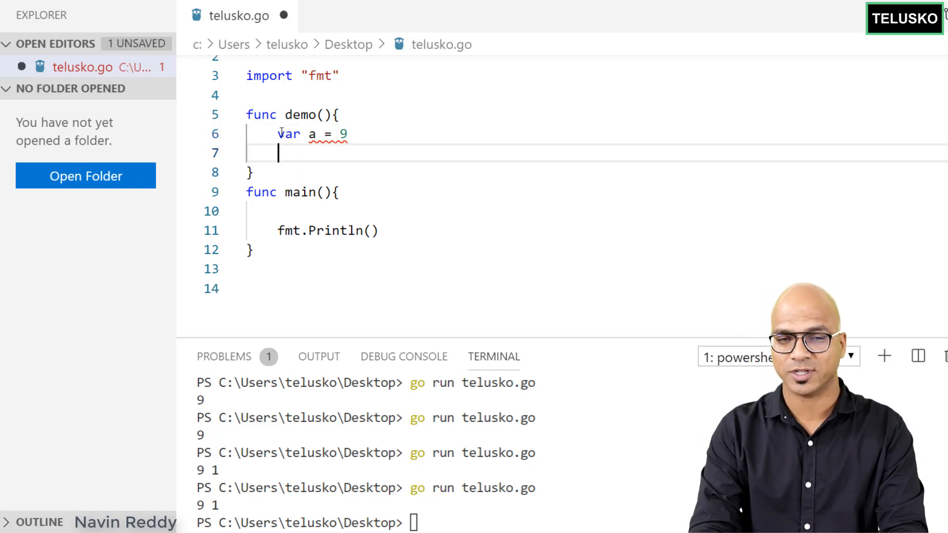
type("pr")
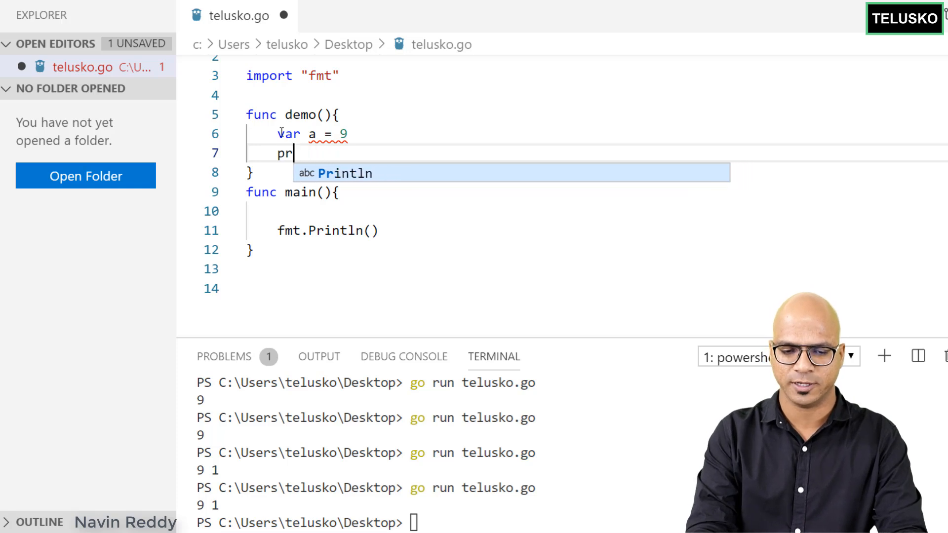
type("fmt")
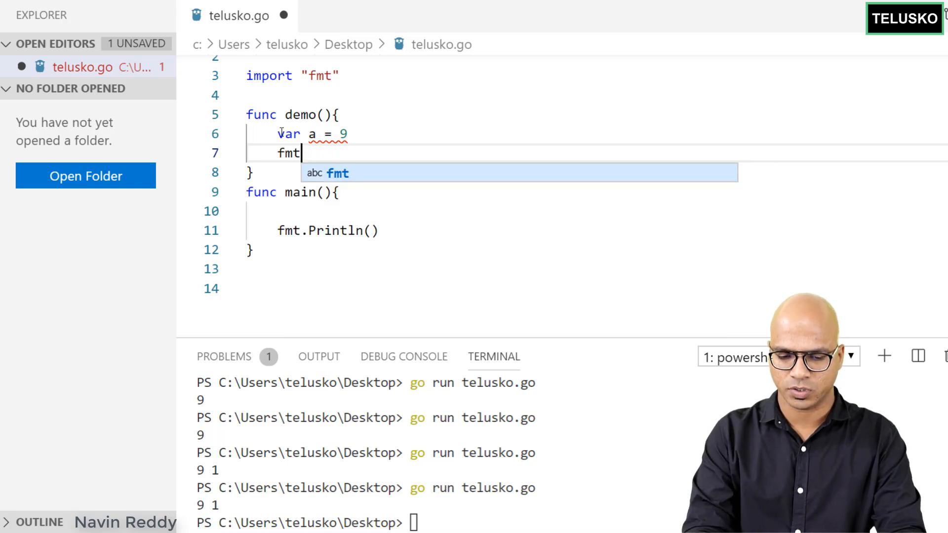
type(".Println()")
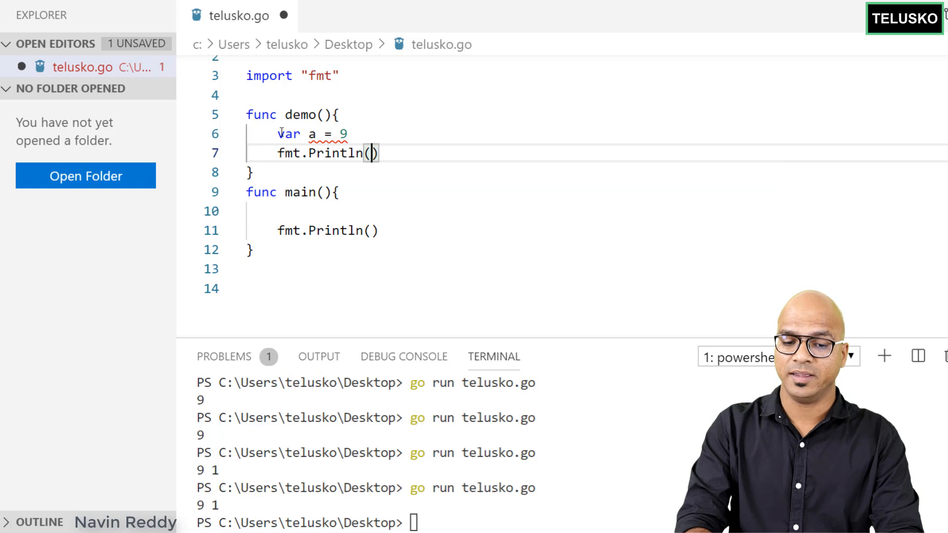
type("a")
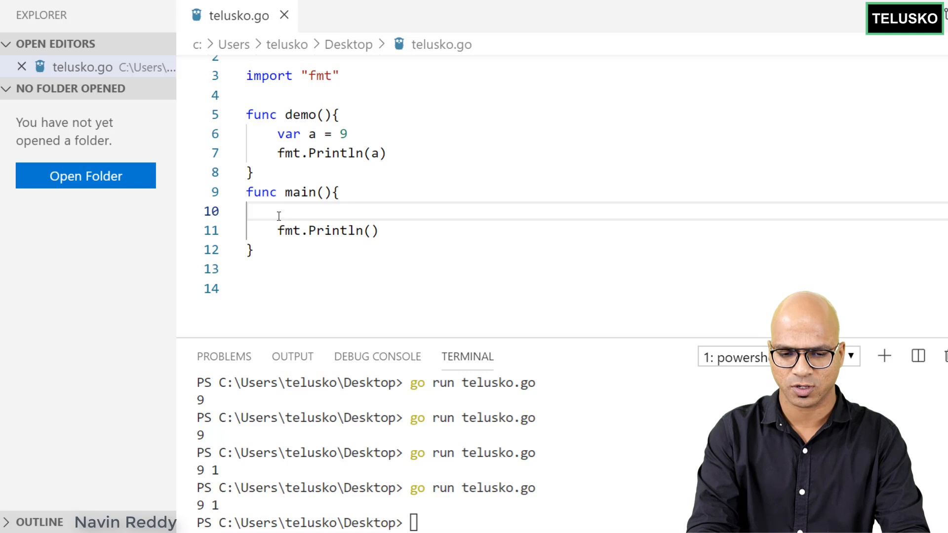
Step: Call demo() from main and run go run telusko.go to print 9
type("demo")
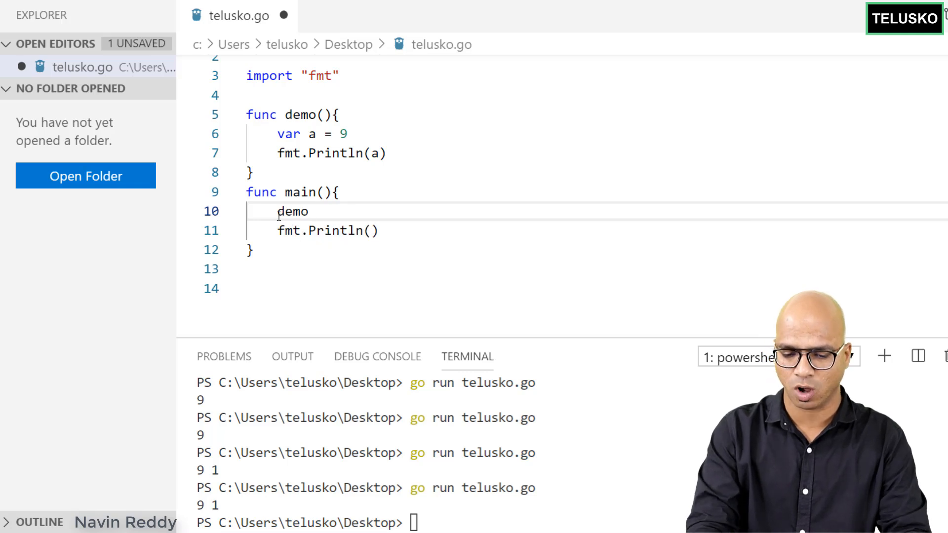
type("()")
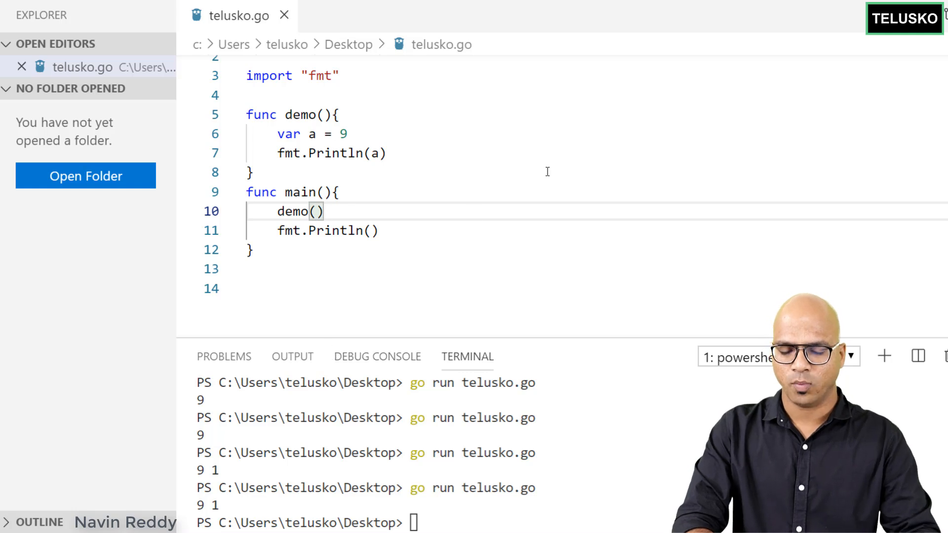
type("go run telusko.go")
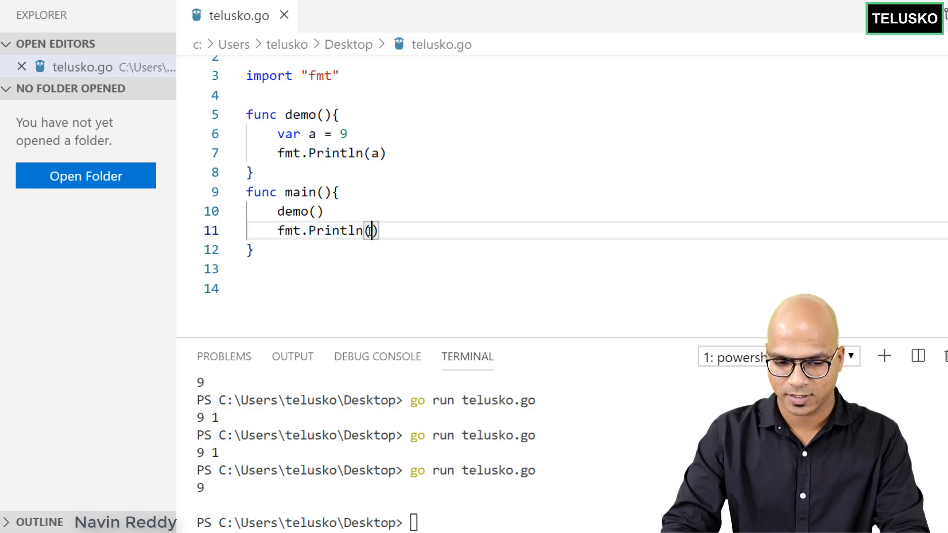
type("a")
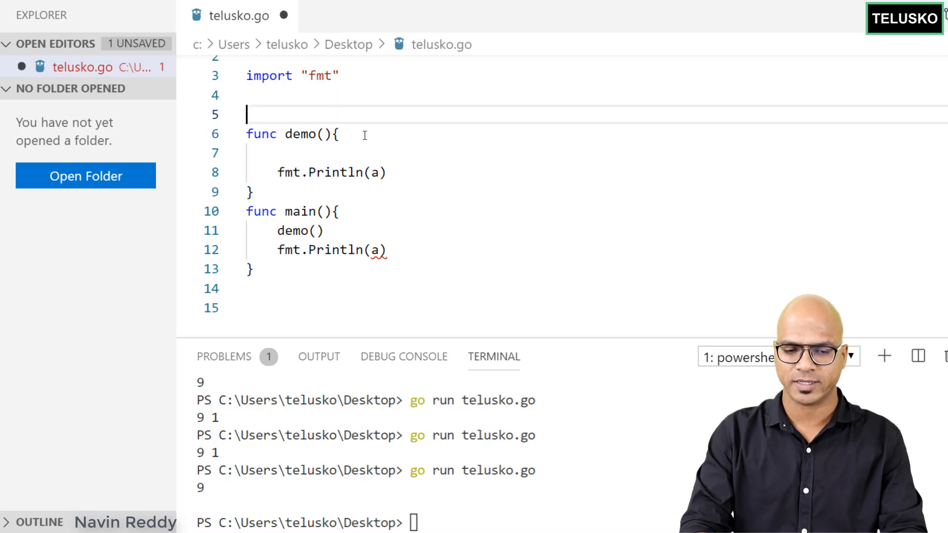
Step: Declare var a = 9 at package level above demo and save the file
type("var a = 9")
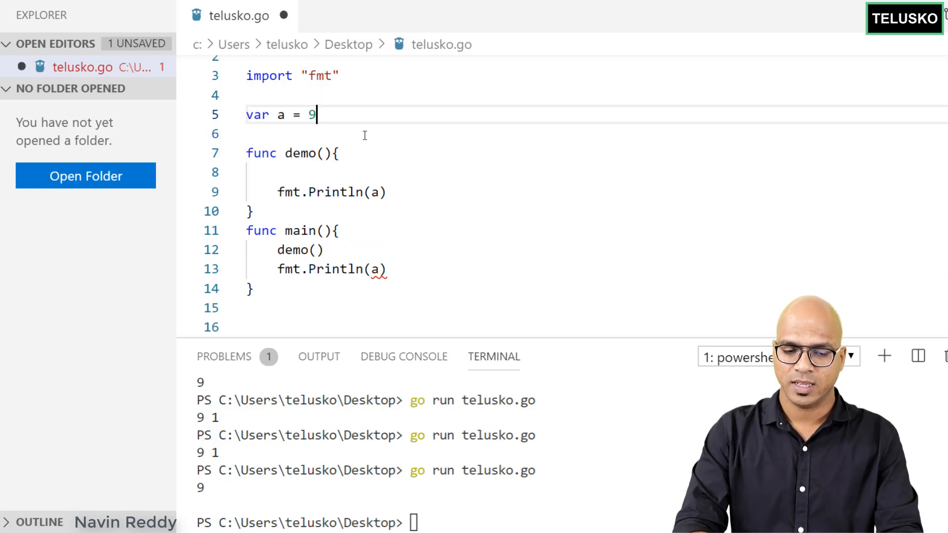
key("ctrl+s")
type("\"in demo ")
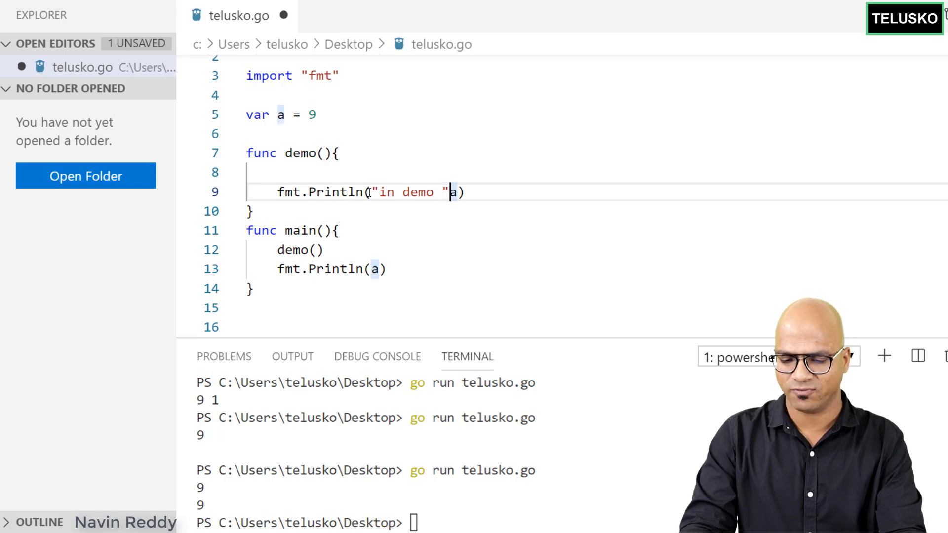
Step: Label main's print with "in main " before the value of a
type(",")
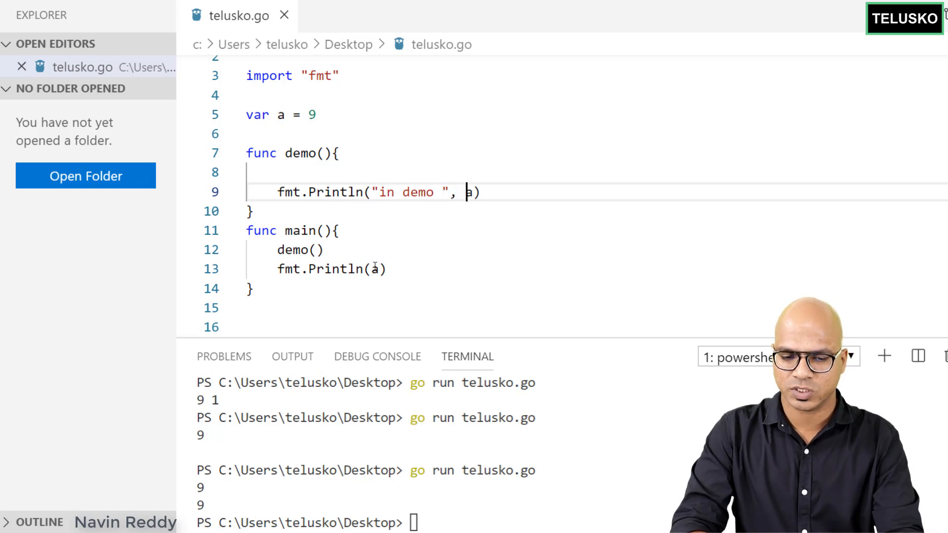
type("\"in \"")
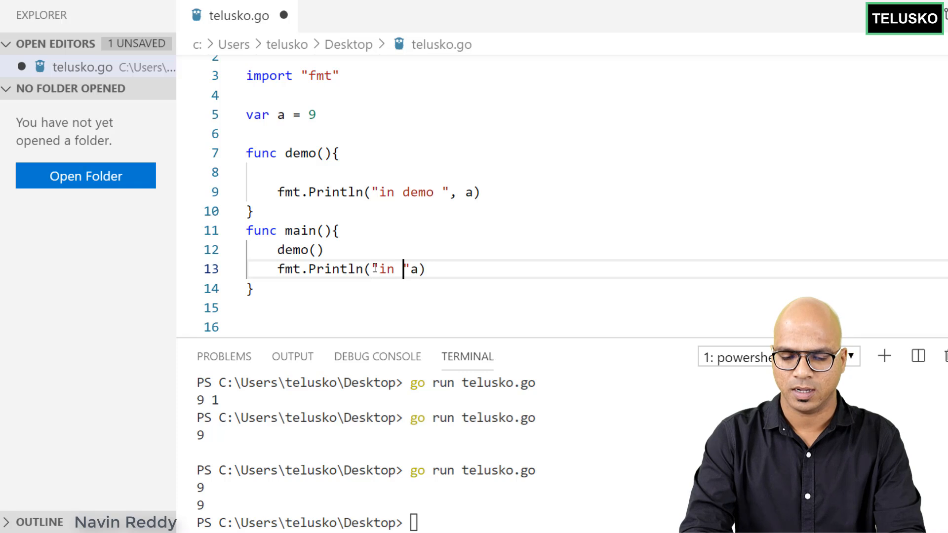
type("main")
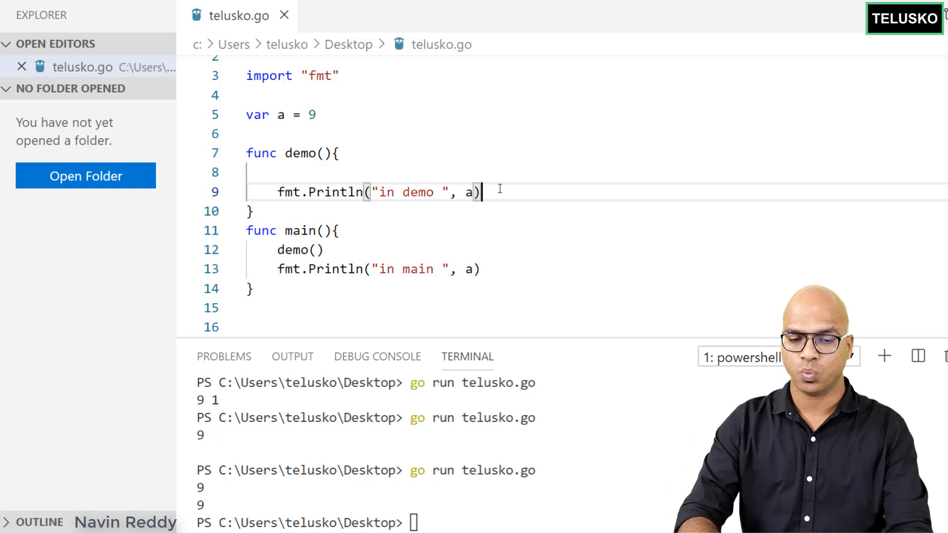
Step: Give demo its own local var a = 8 and start another package-level declaration
left_click(329, 174)
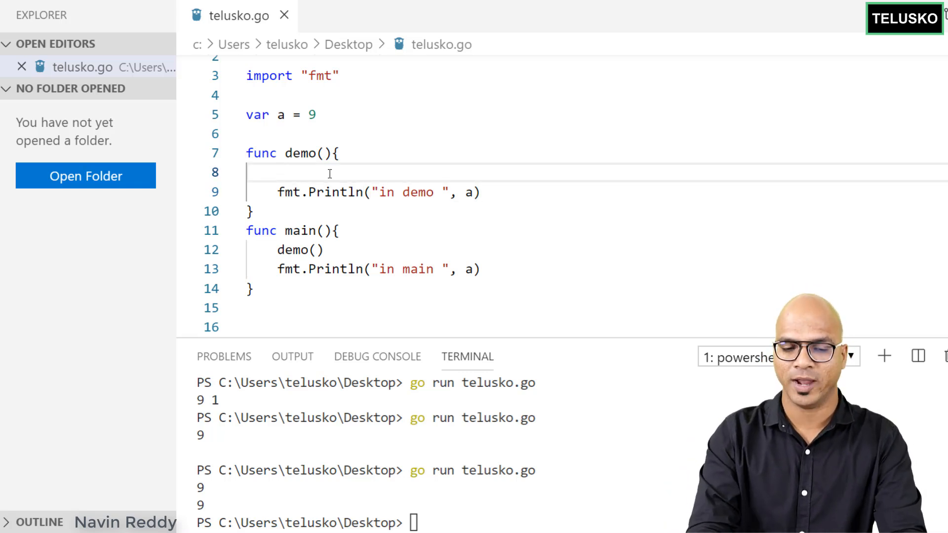
type("var a =")
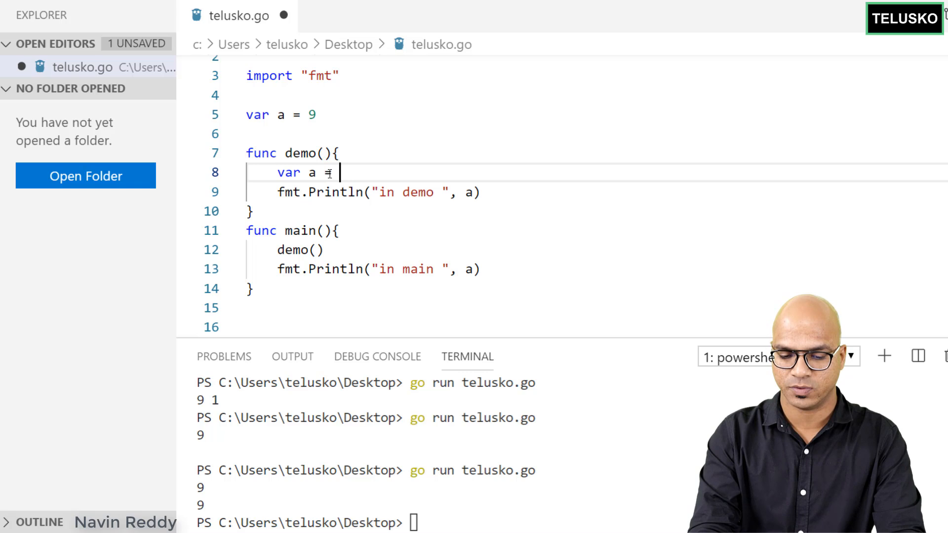
type("8")
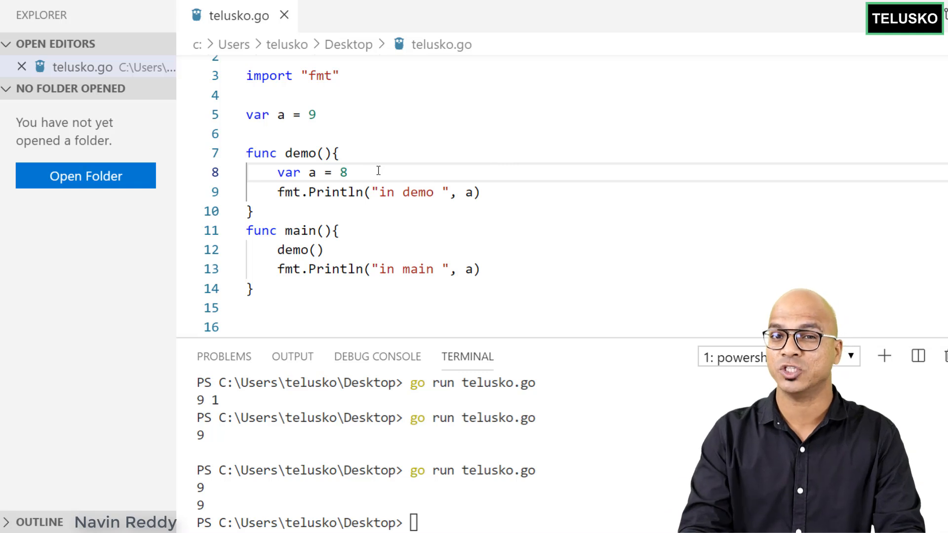
type("var a =")
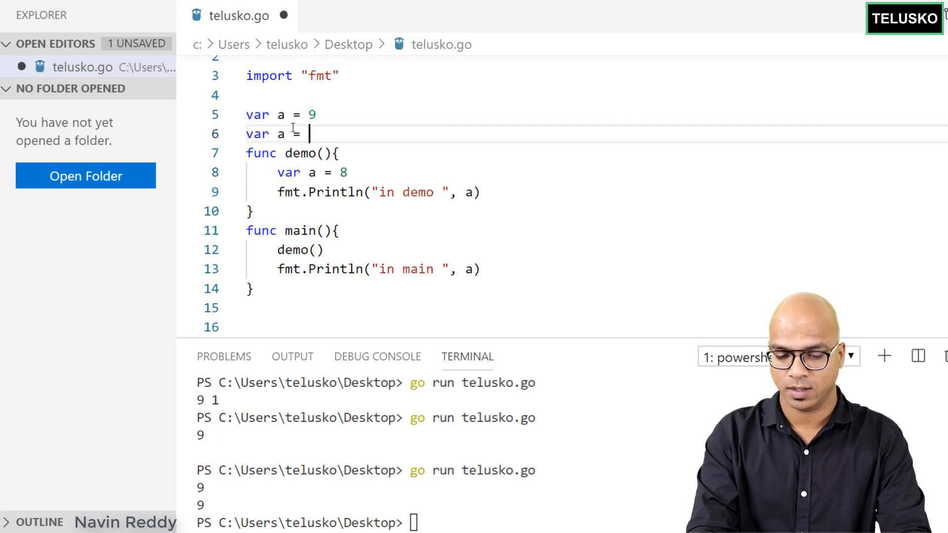
Step: Add a duplicate package-level var a = 7, flagged as a redeclaration error
type("7")
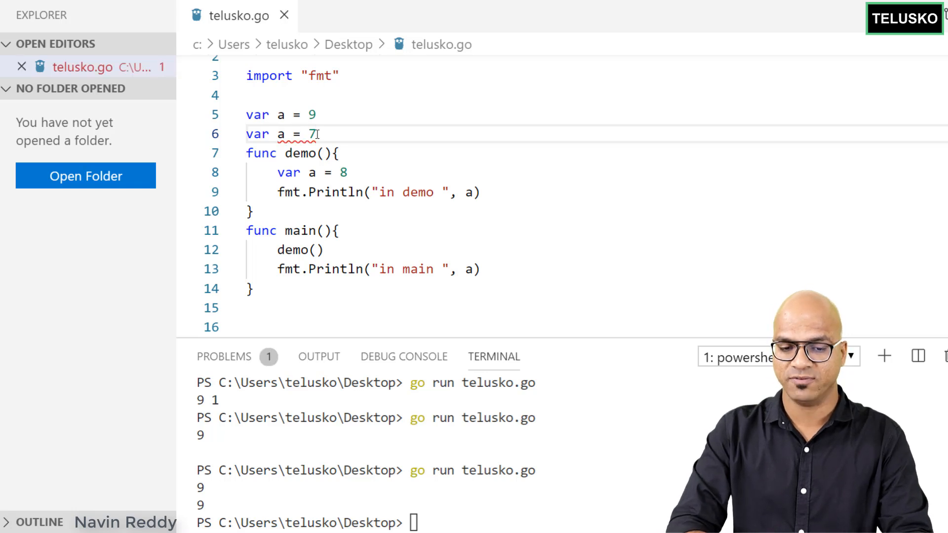
mouse_move(291, 134)
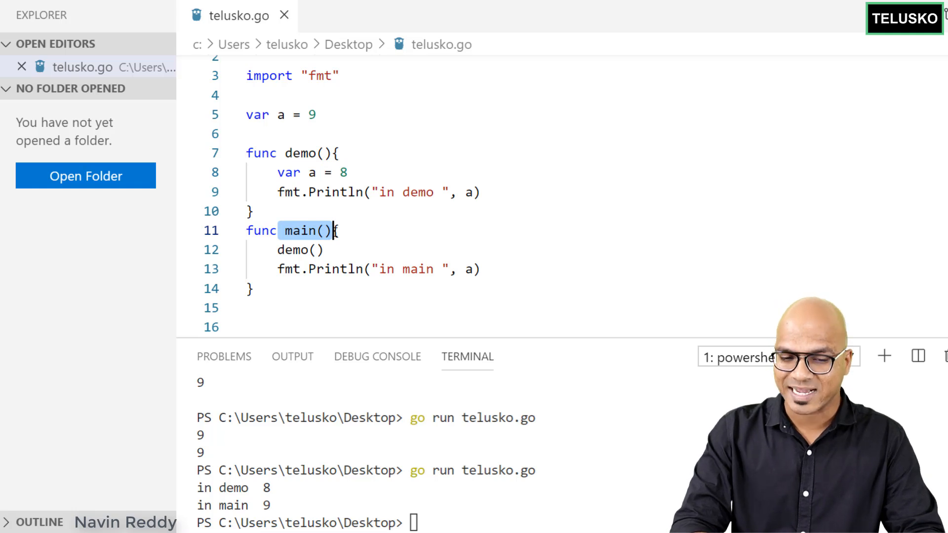
left_click(282, 114)
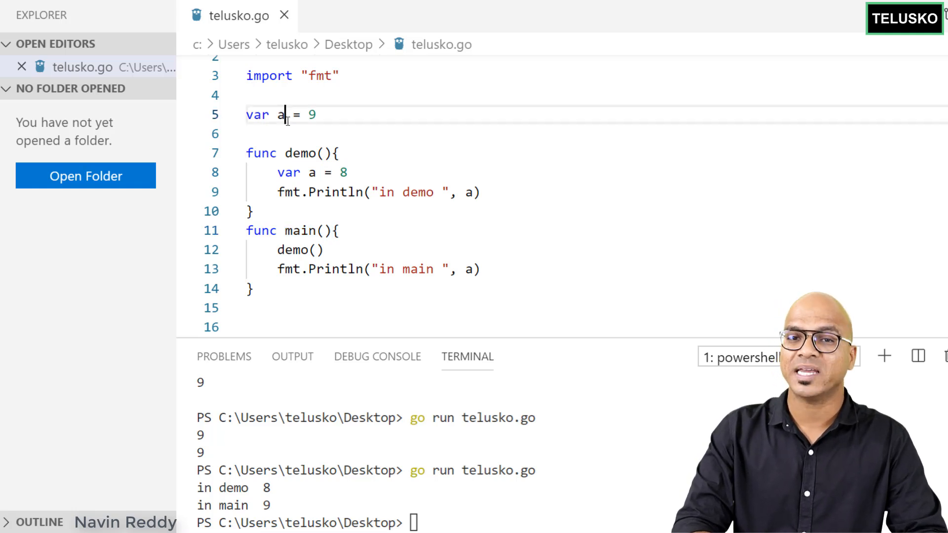
double_click(256, 114)
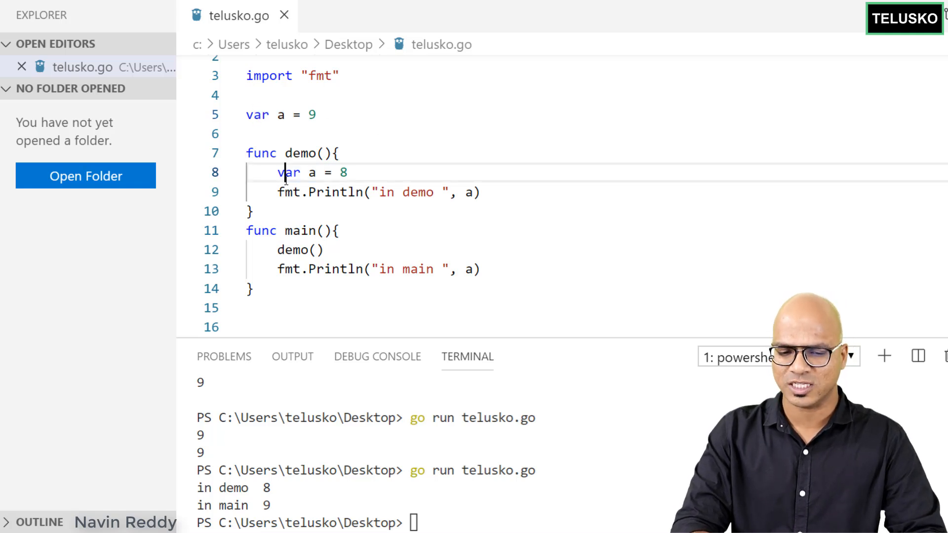
triple_click(302, 172)
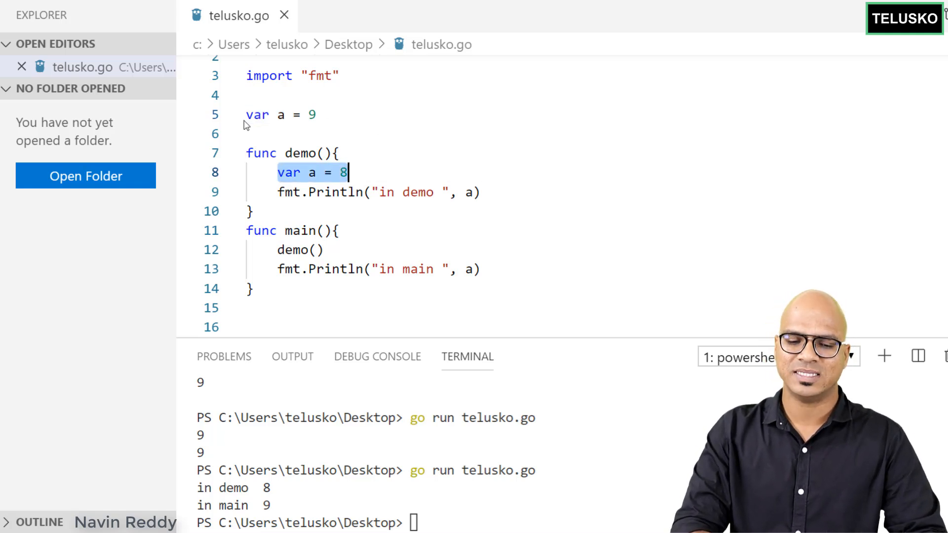